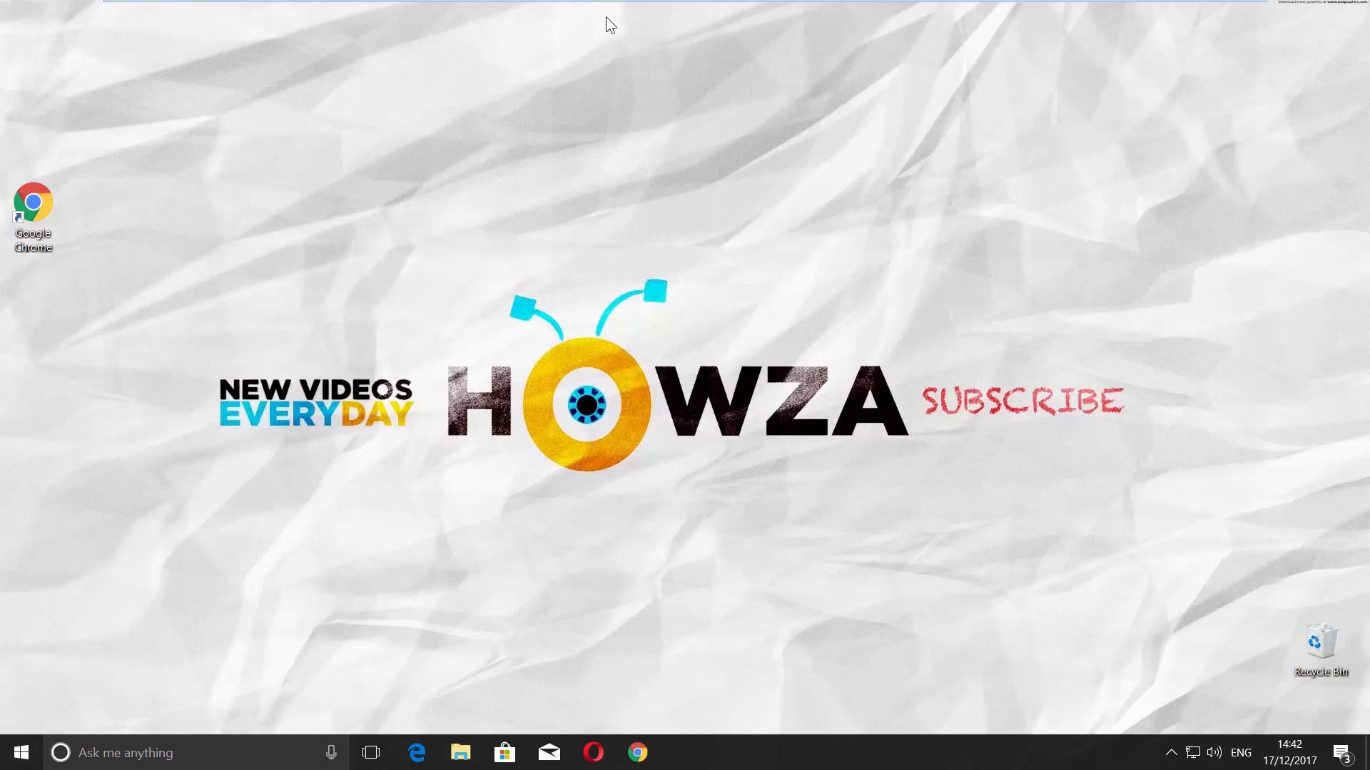
mouse_move(489, 141)
text(b)
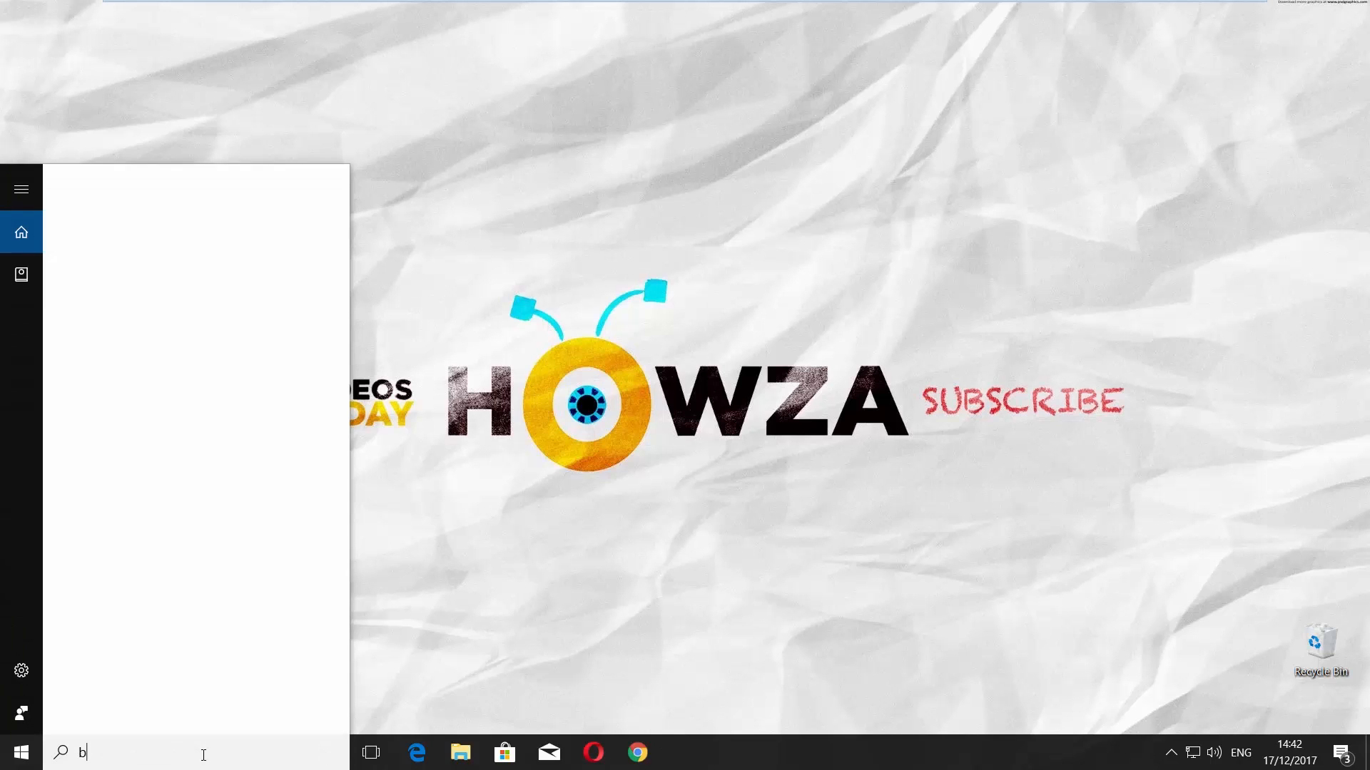
- Search the Start menu for 'bitlocker' to find the BitLocker Drive Encryption settings
text(itloker)
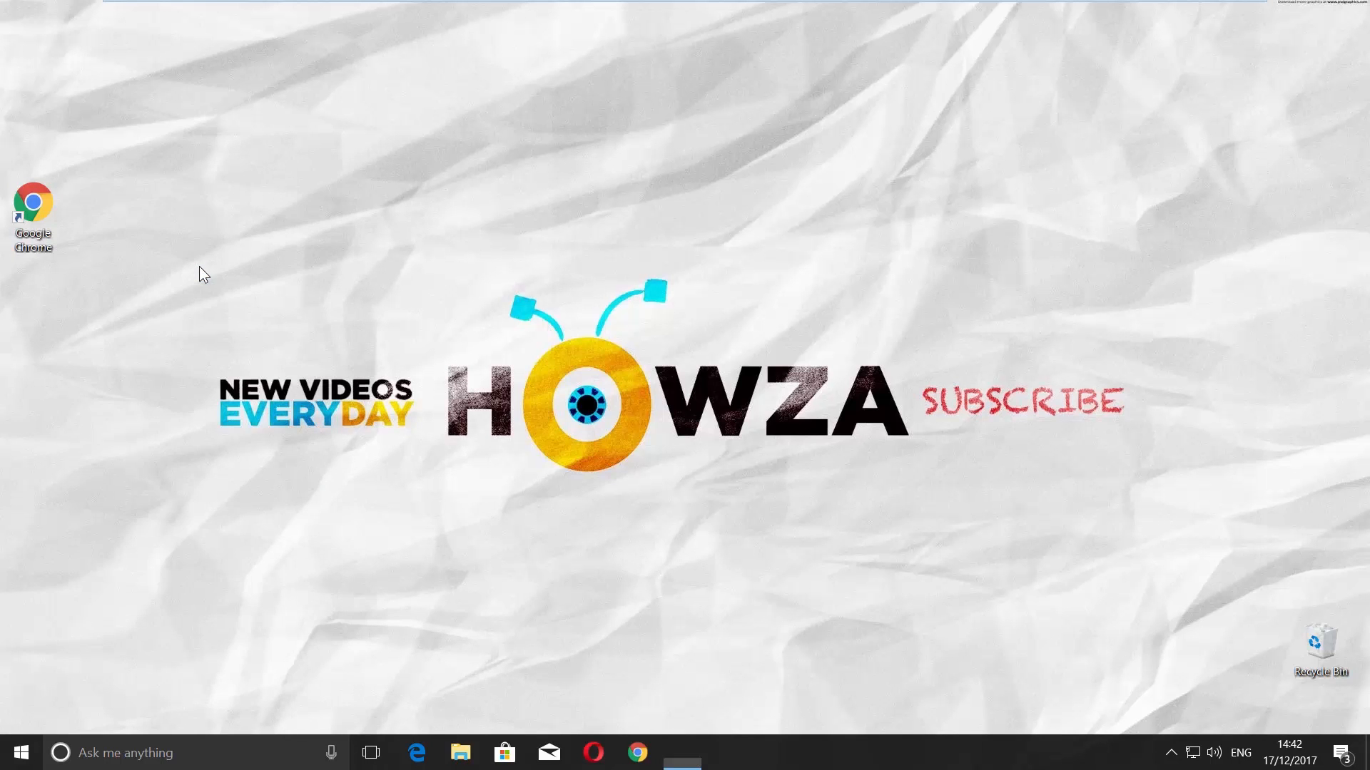
- Launch BitLocker Drive Encryption and expand removable drive F: to show its options
click(680, 751)
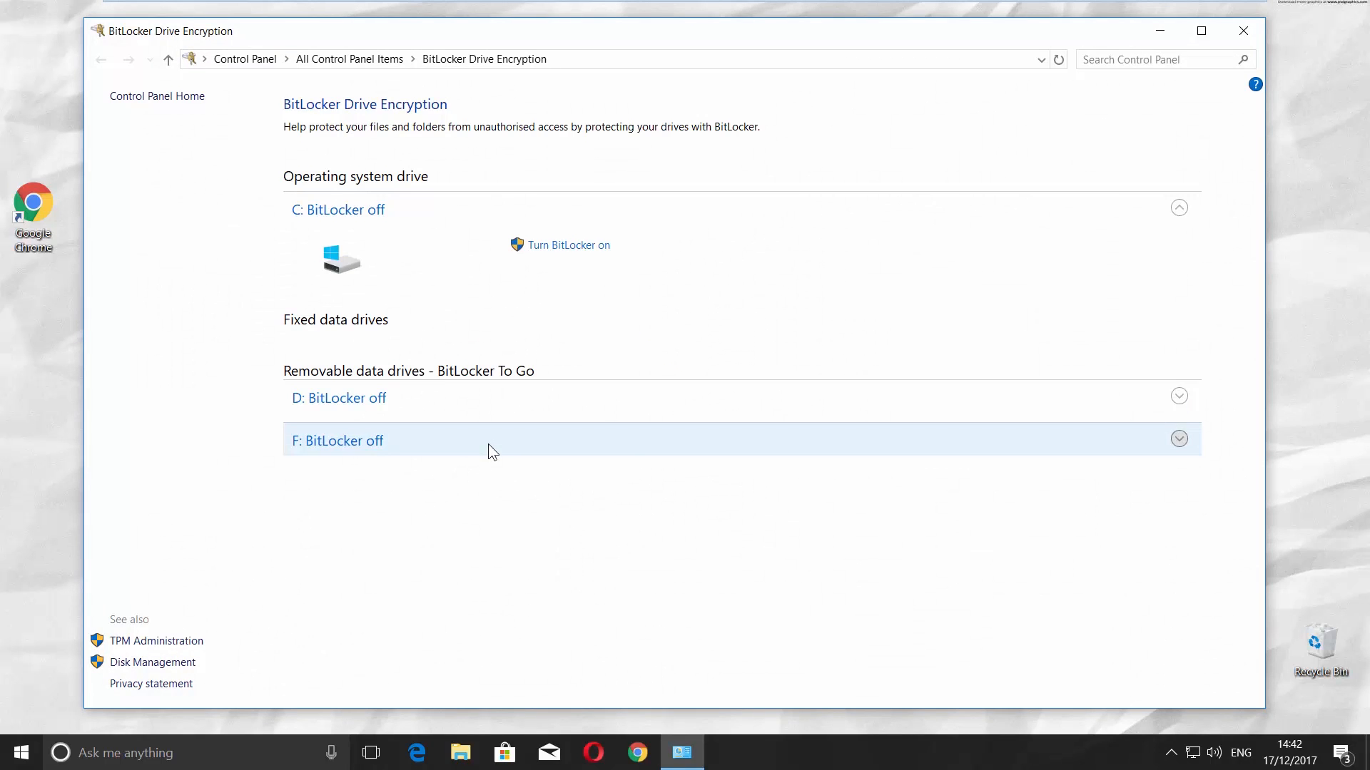
click(1178, 438)
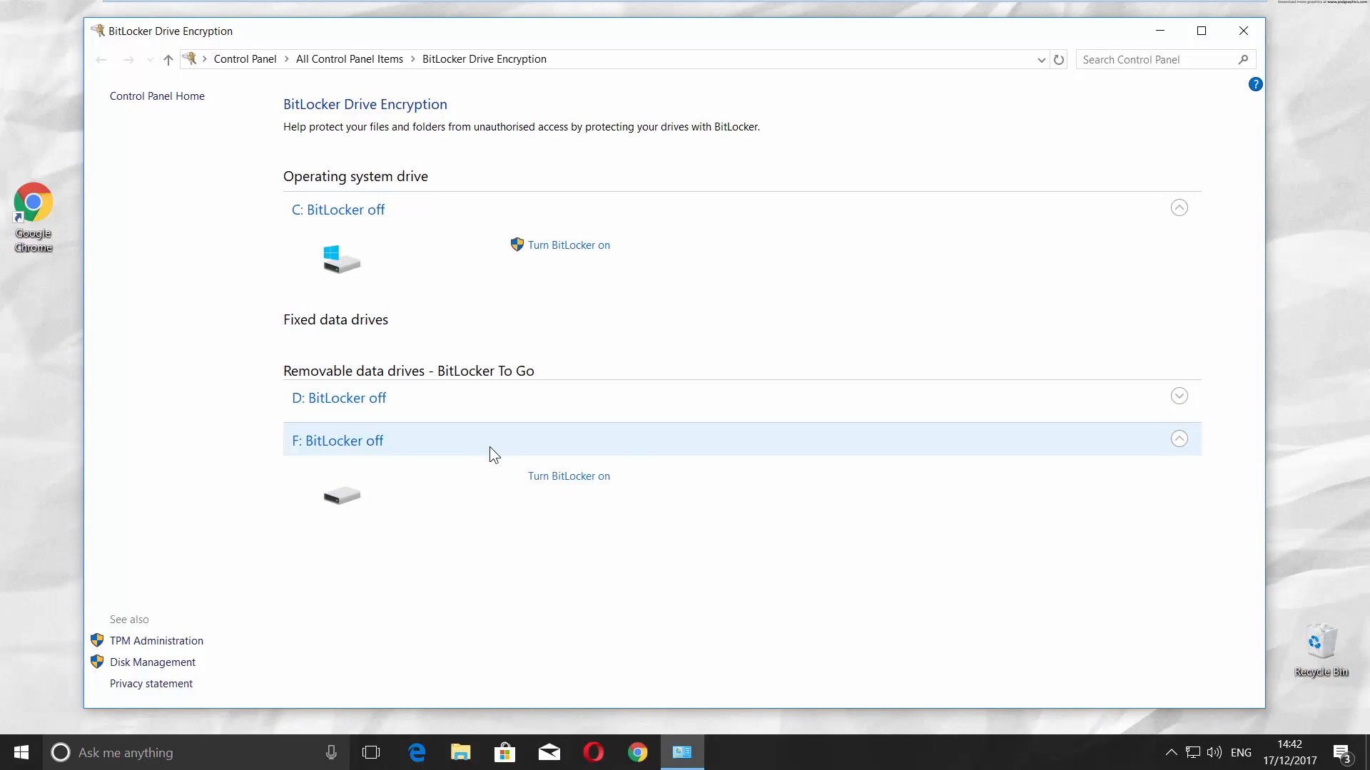
mouse_move(568, 486)
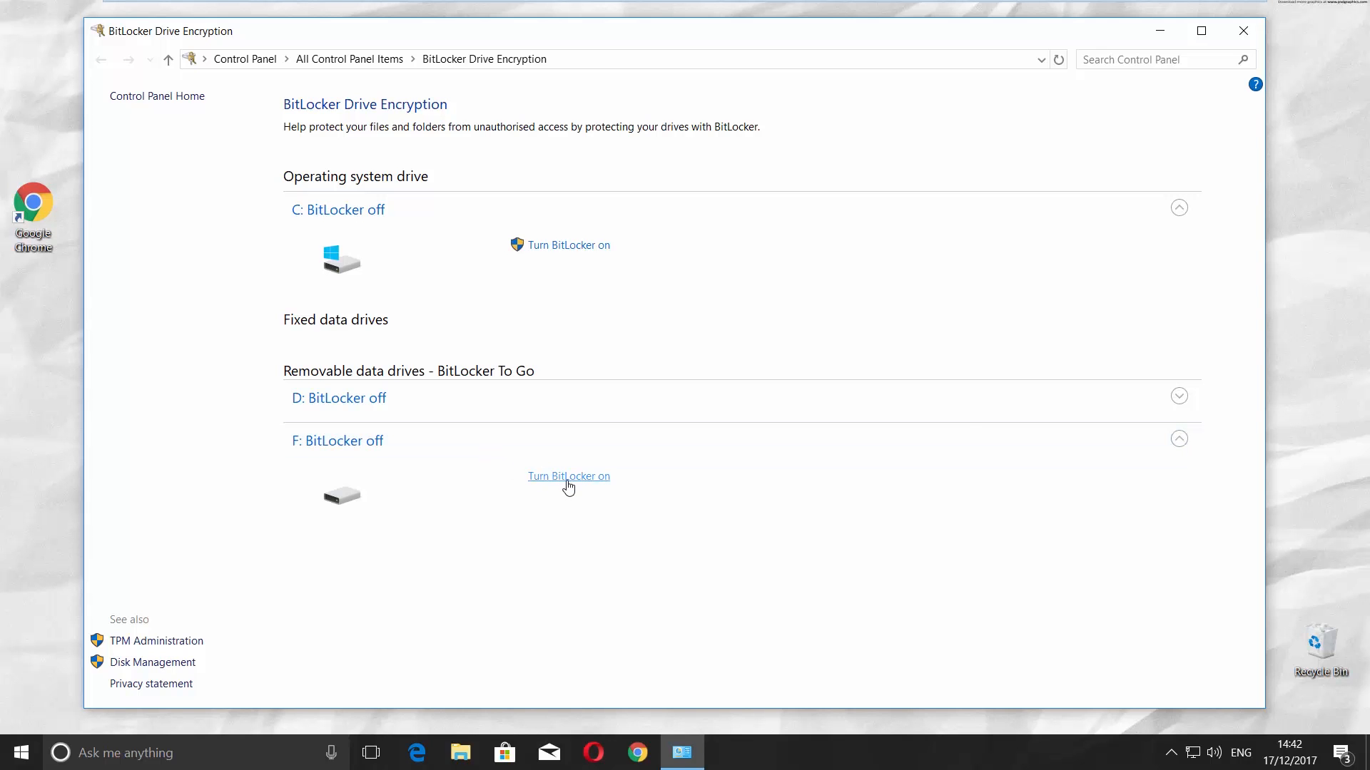
- Turn BitLocker on for F: with a password required to unlock the drive
click(569, 476)
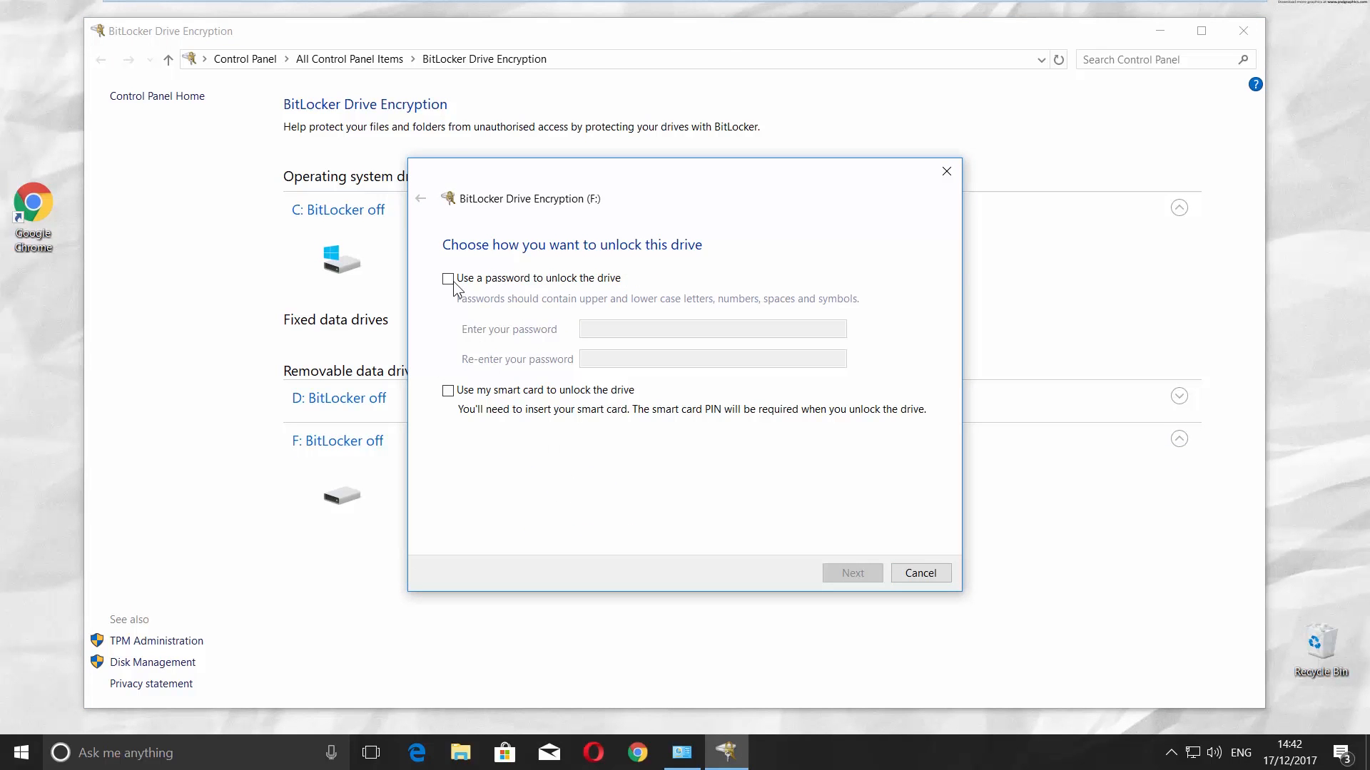
click(446, 278)
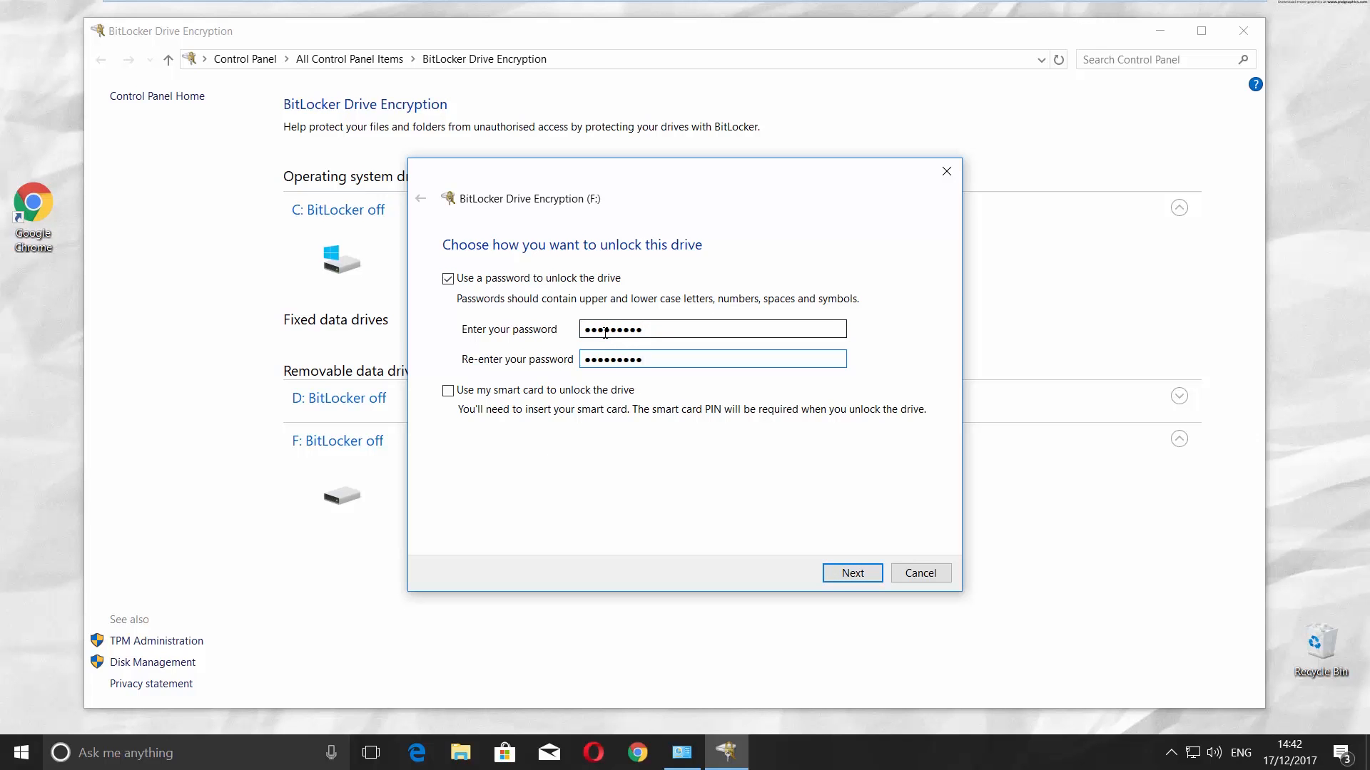
click(850, 574)
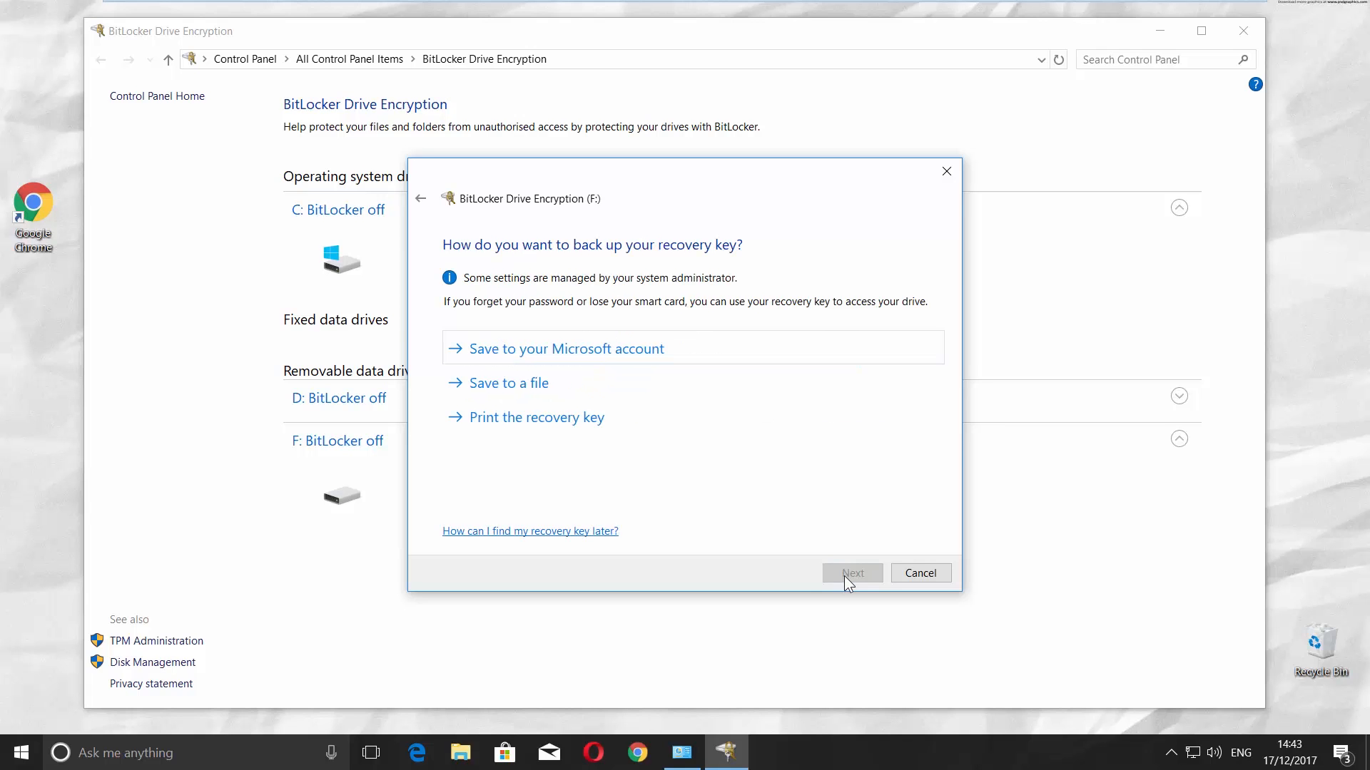
mouse_move(565, 382)
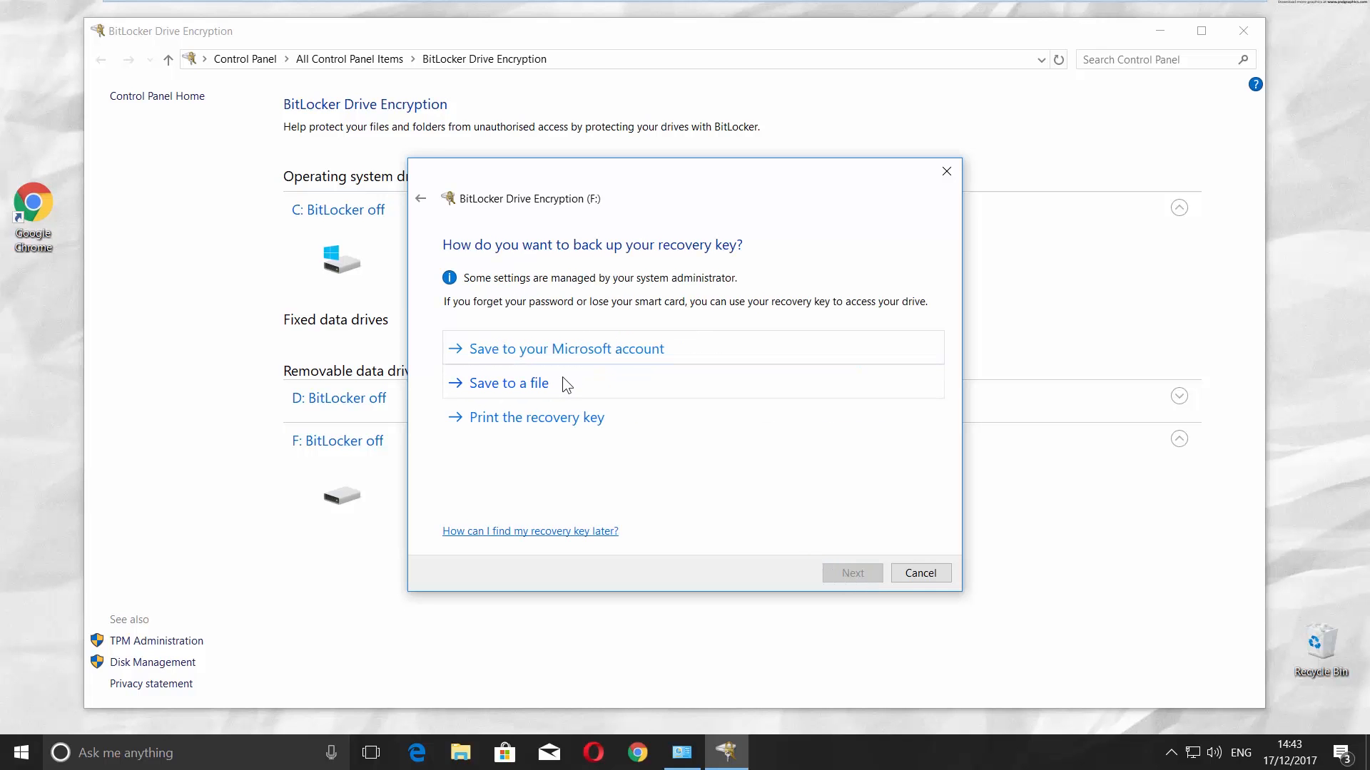
- Save the F: recovery key to a text file
click(511, 382)
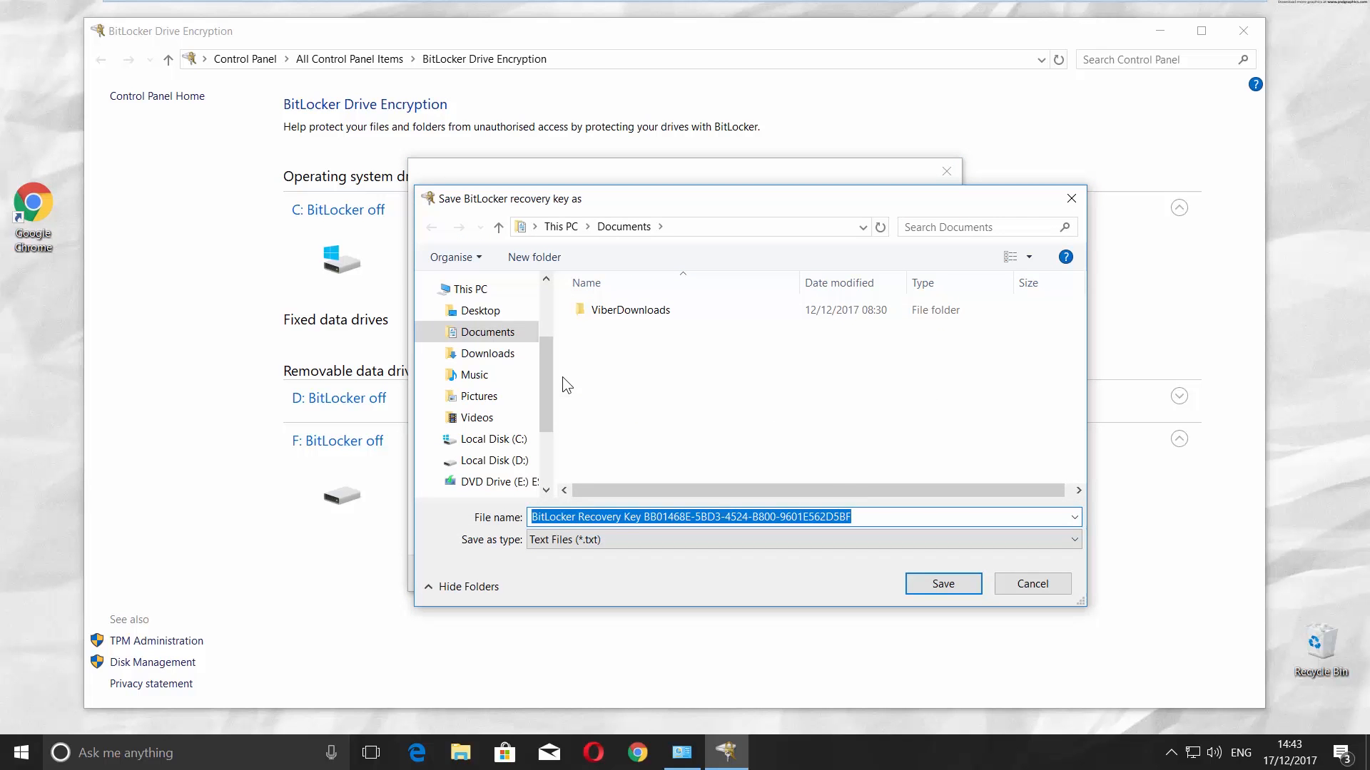
click(943, 584)
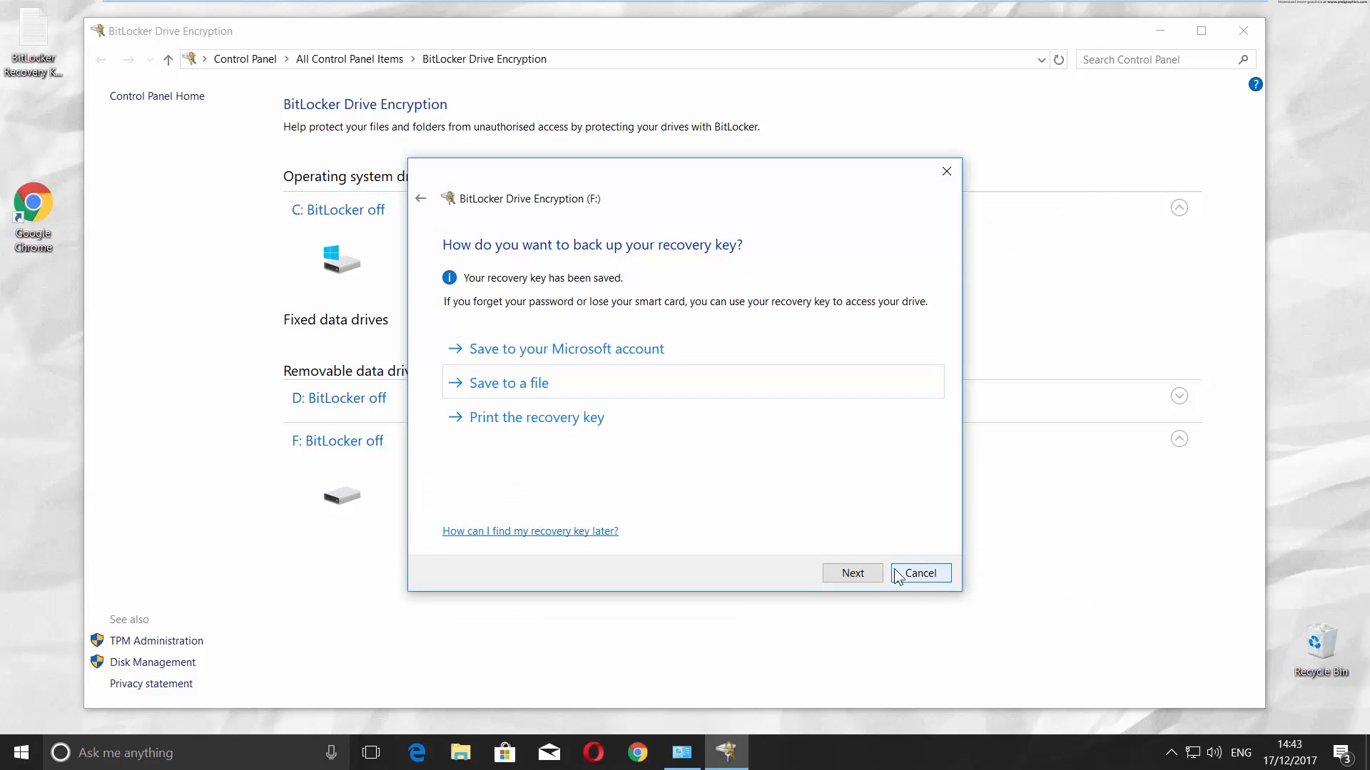
- Encrypt used disk space only in Compatible mode and complete encryption of F:
click(851, 573)
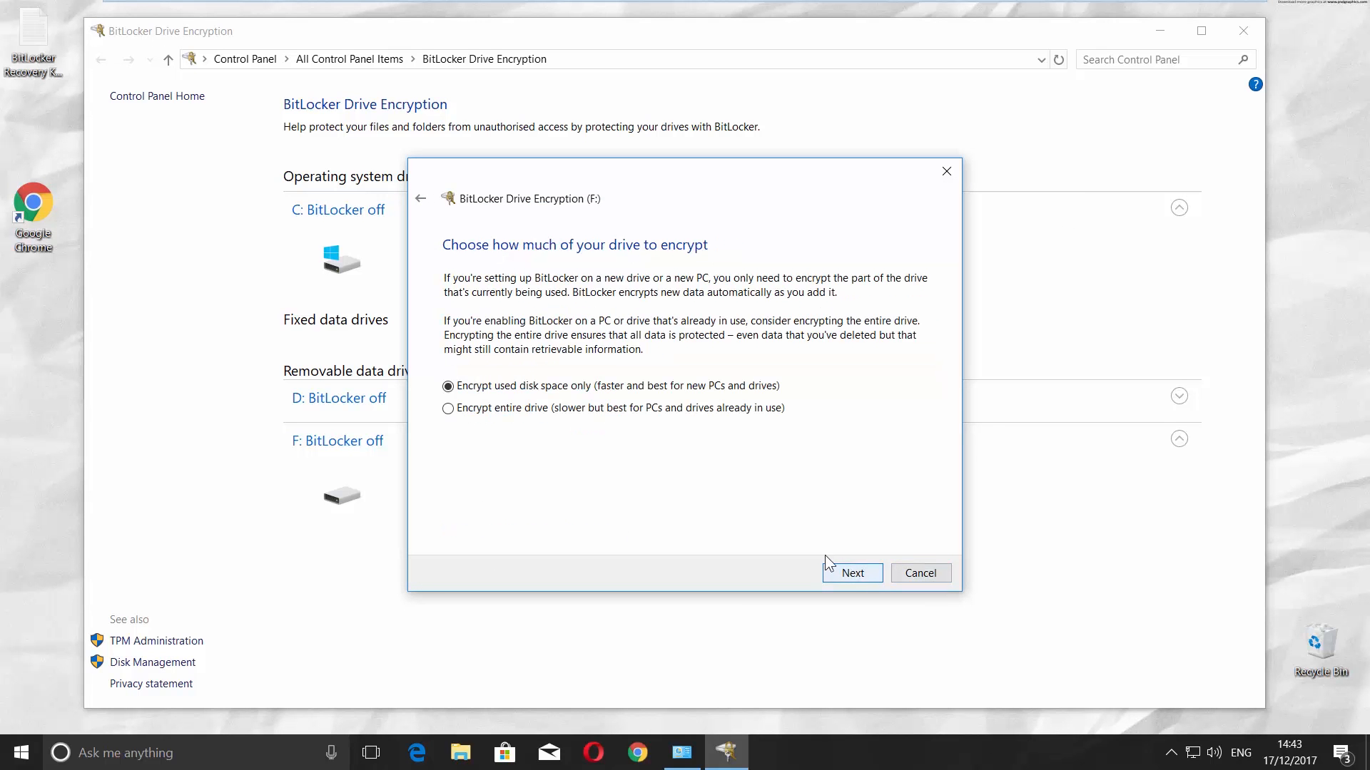
click(850, 573)
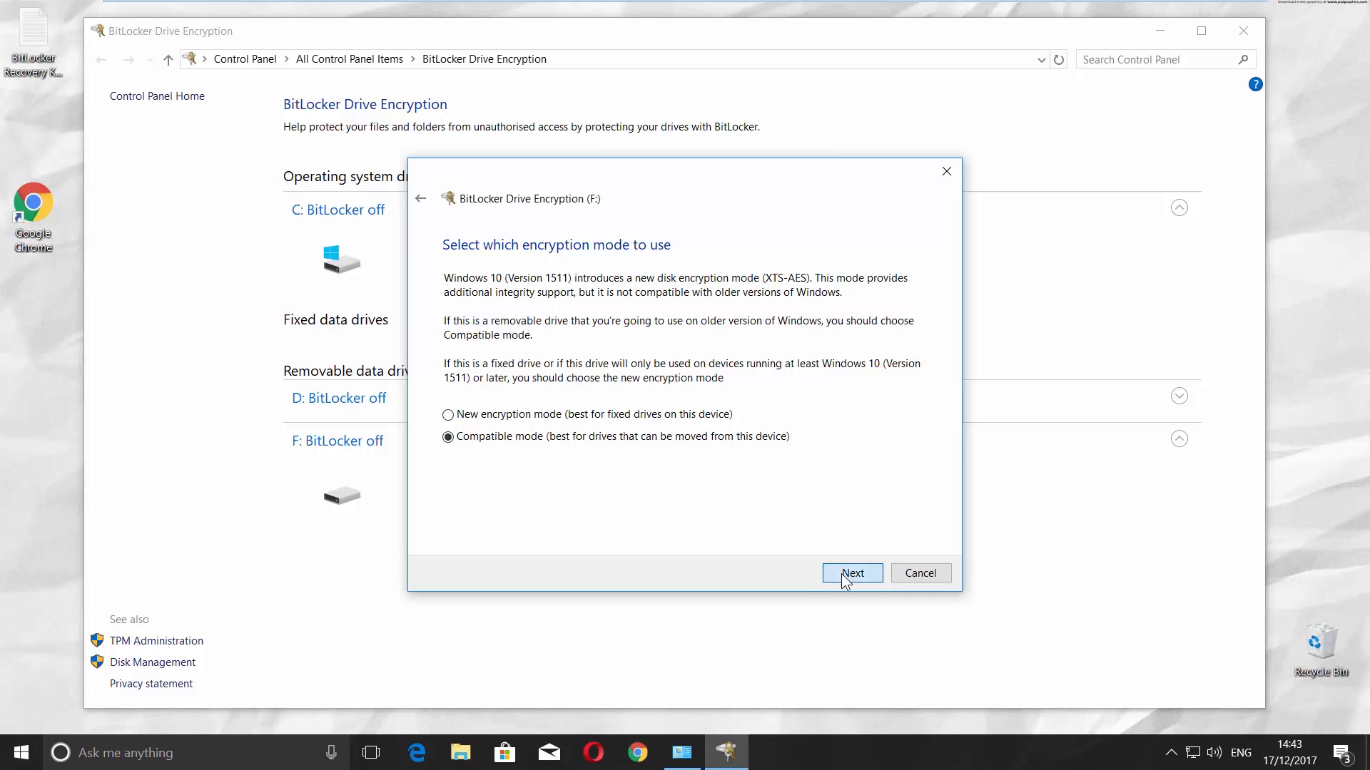
click(851, 573)
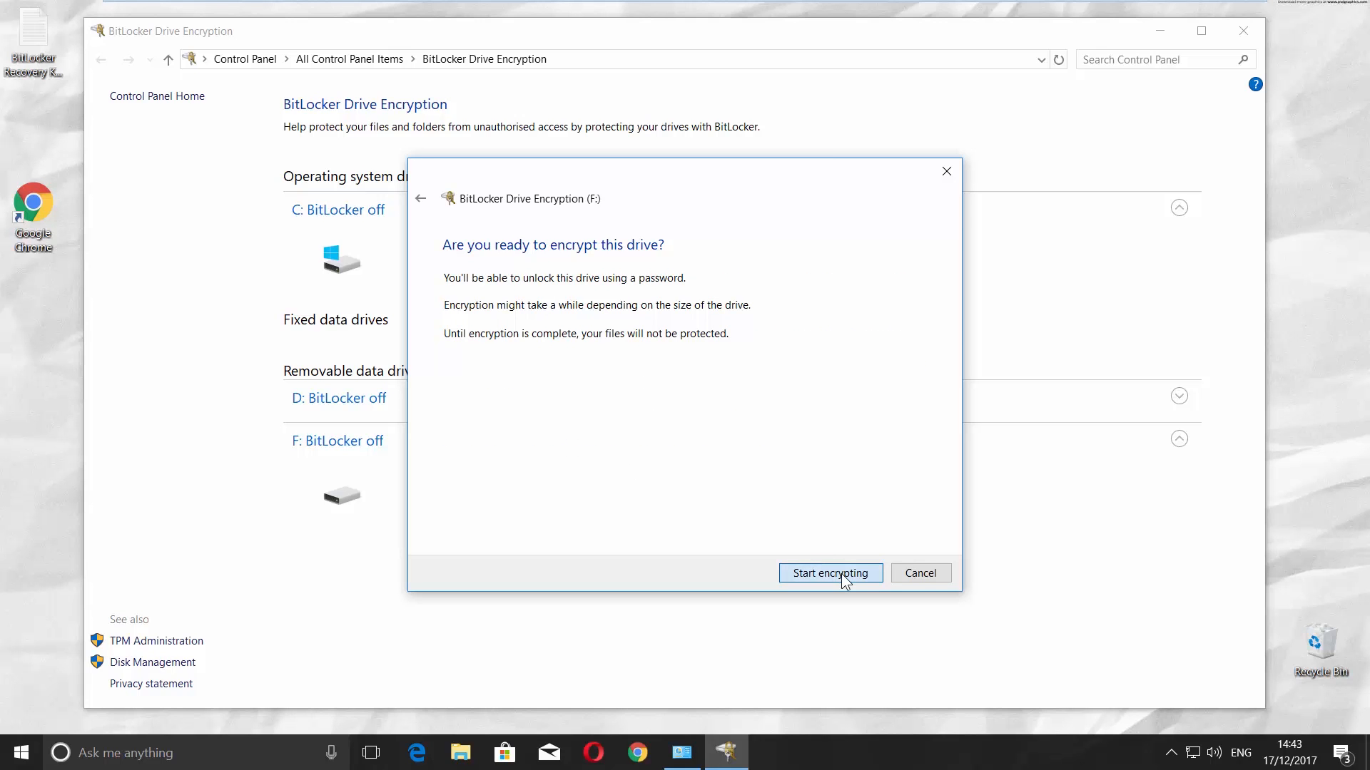
click(829, 574)
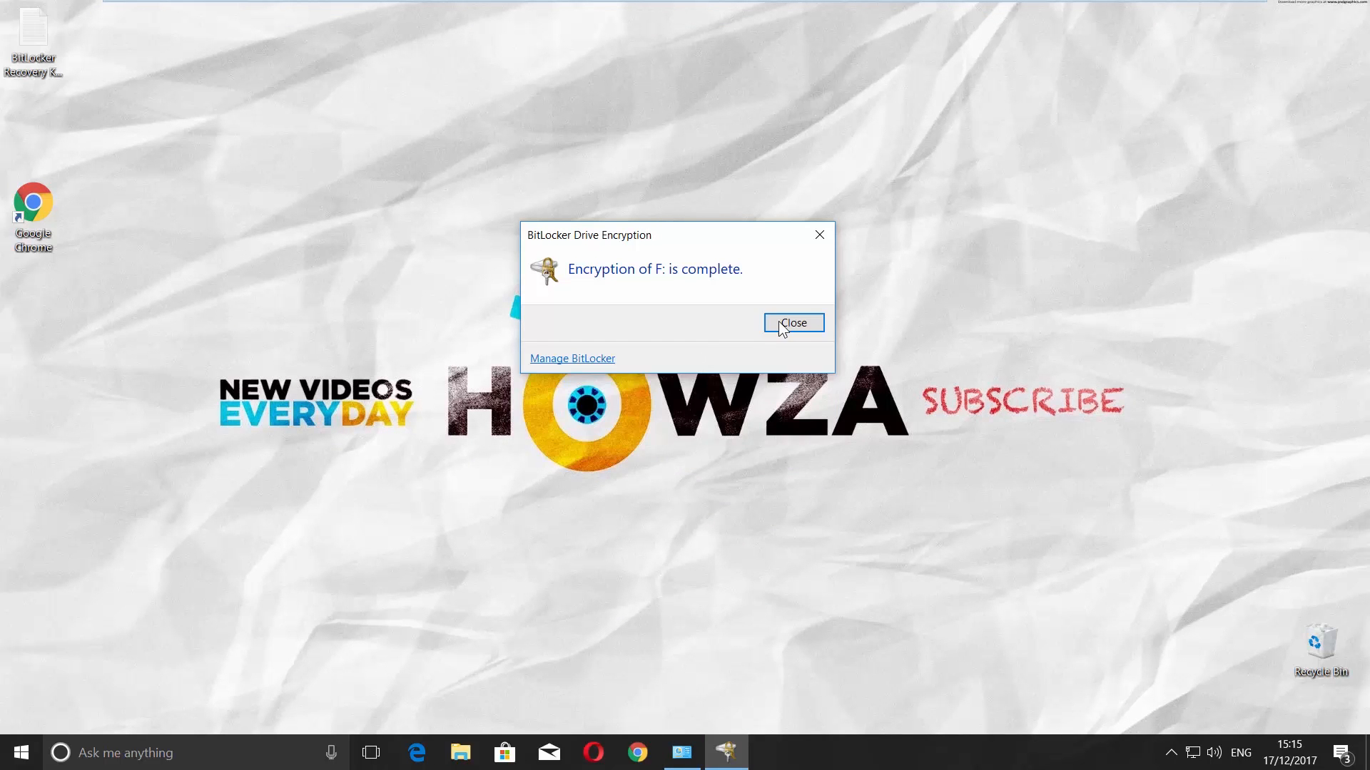
click(792, 322)
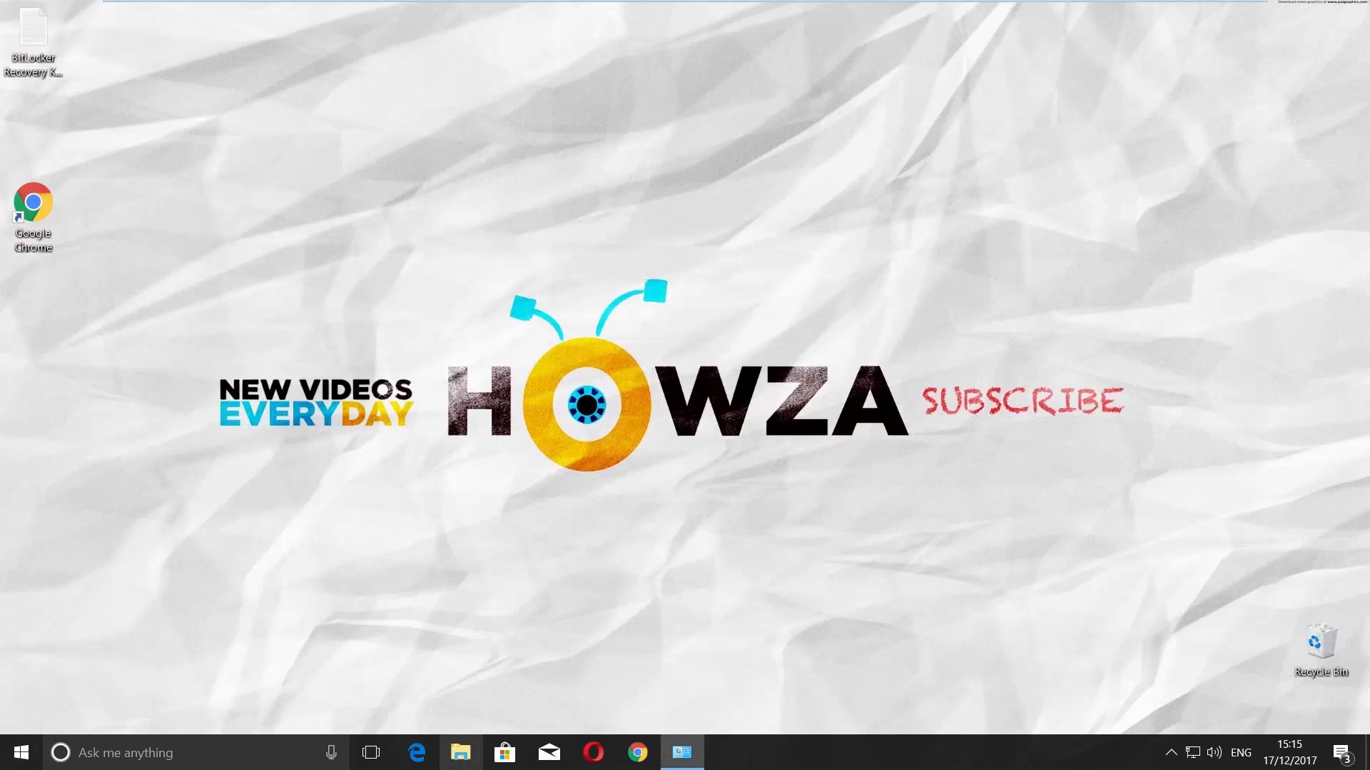
- Verify in File Explorer that USB Drive (F:) now asks for its unlock password
click(461, 752)
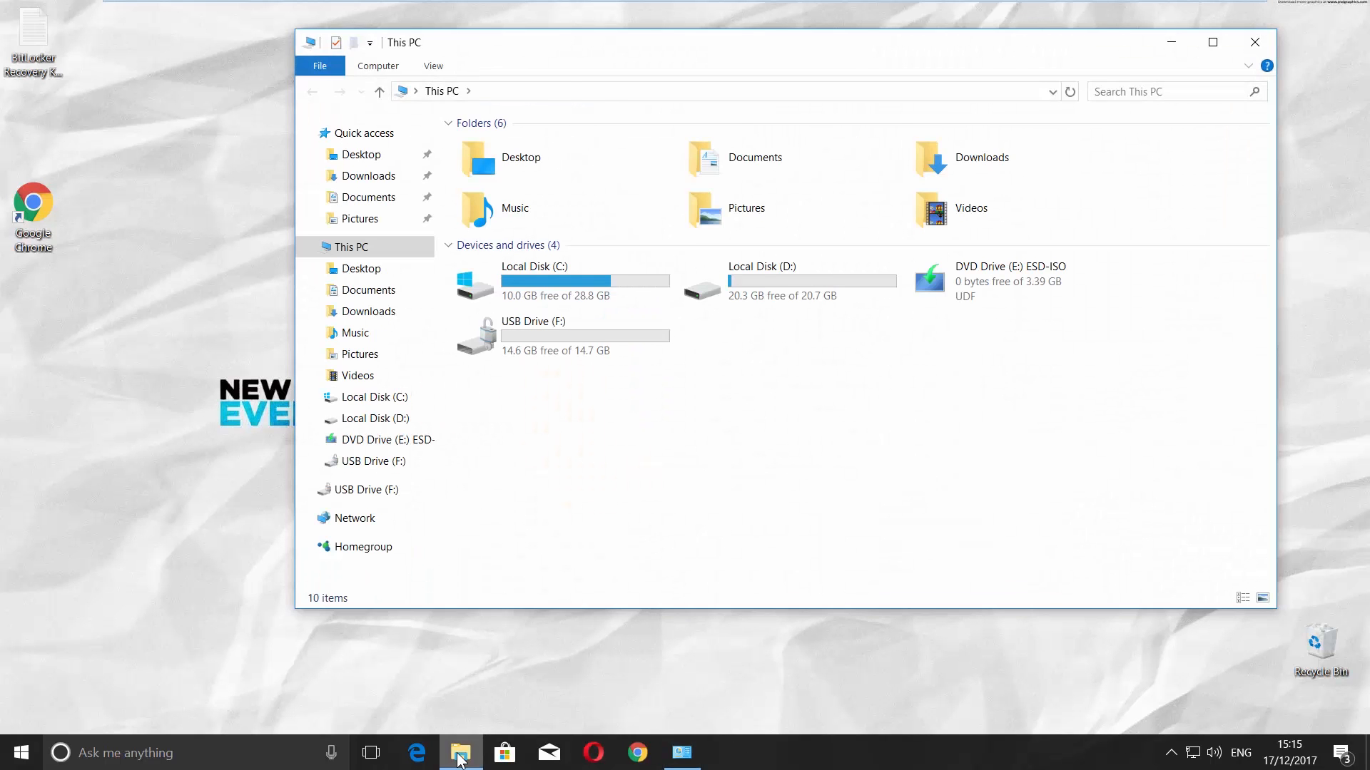
click(372, 418)
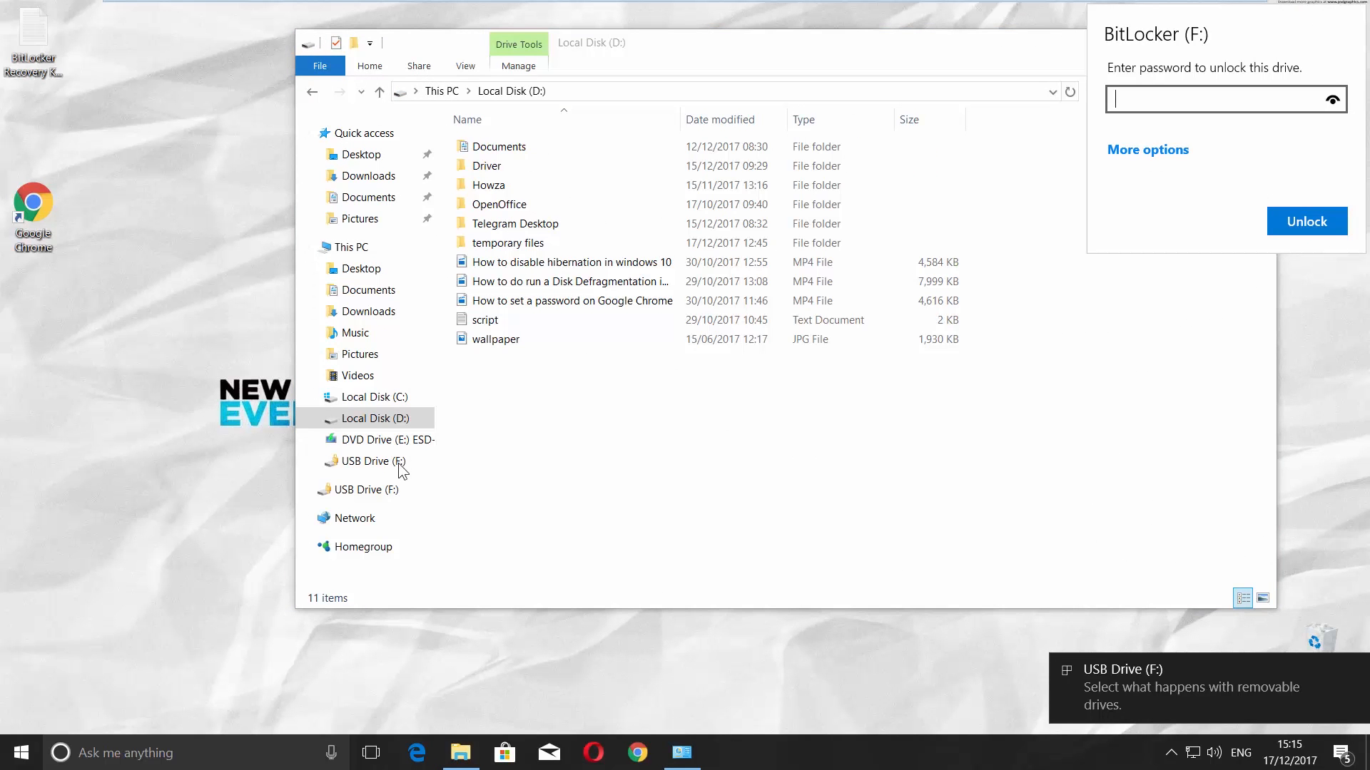